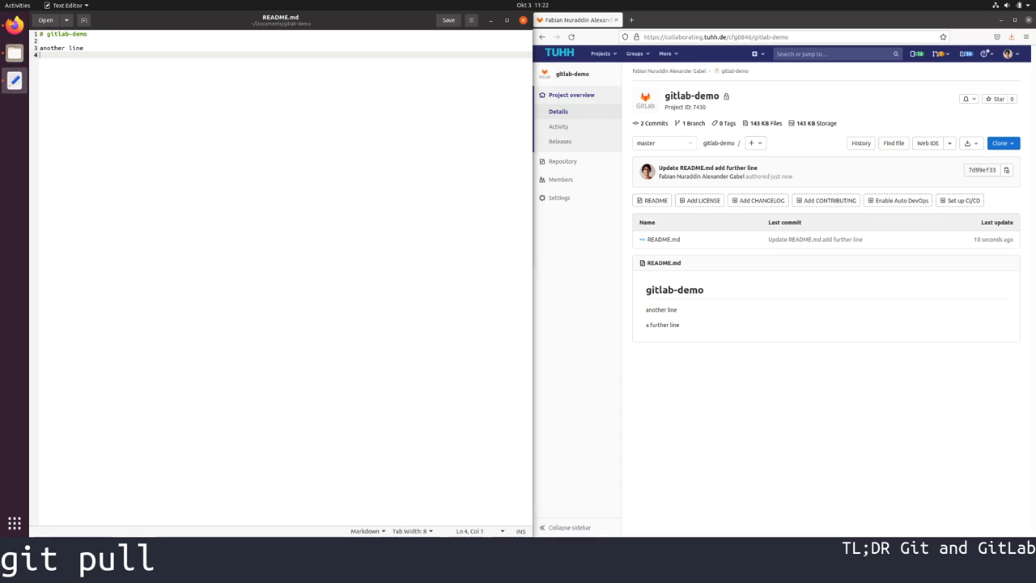
pyautogui.moveTo(214, 314)
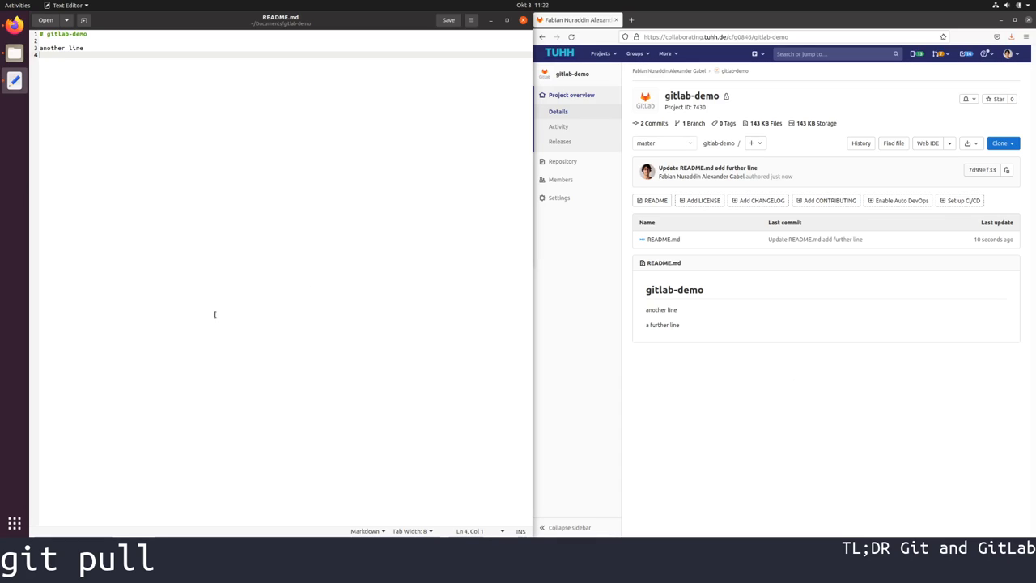
pyautogui.moveTo(647, 284)
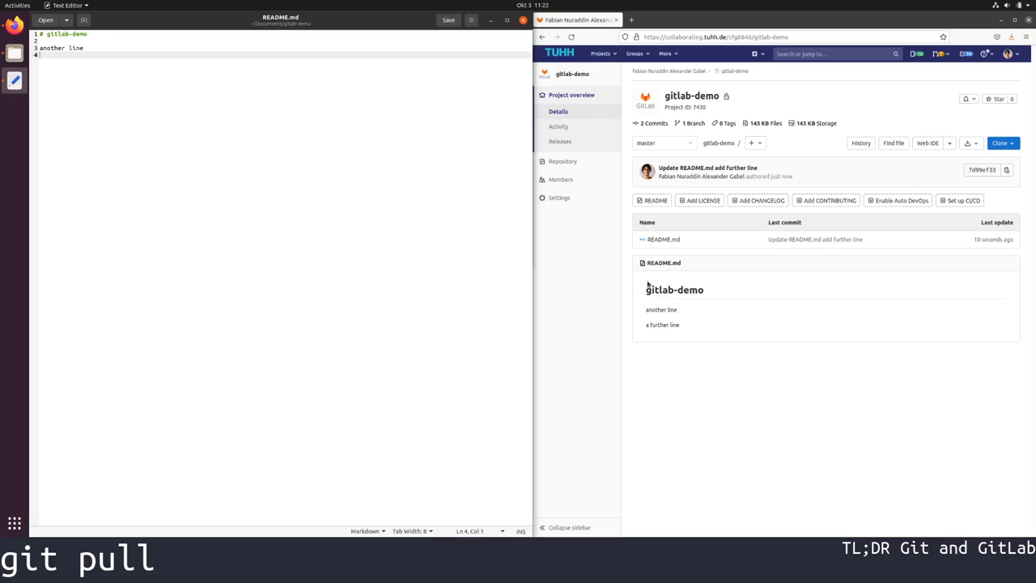
pyautogui.moveTo(624, 319)
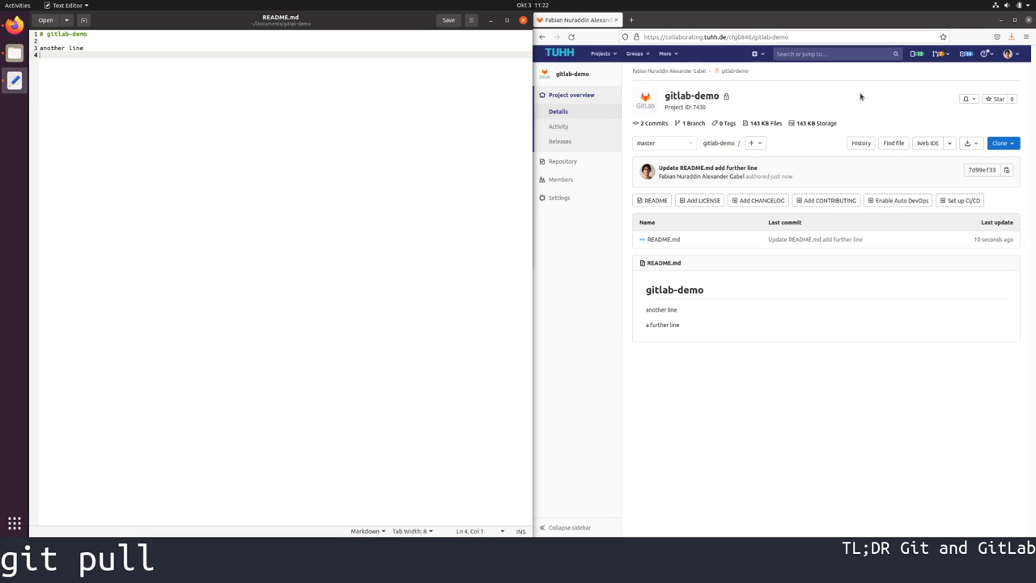
pyautogui.moveTo(688, 326)
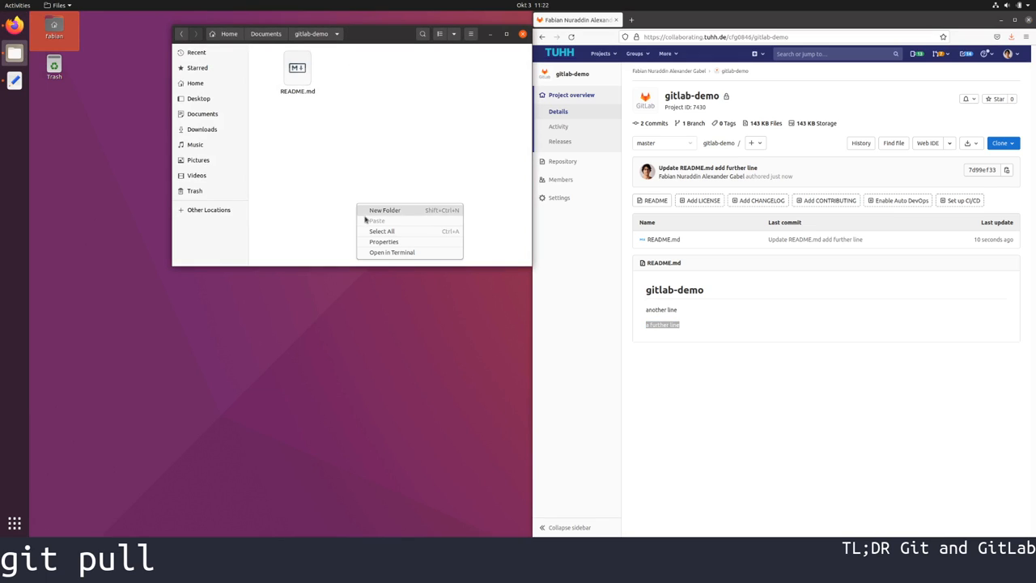
# Open a terminal inside the local gitlab-demo folder beside the GitLab project page.
pyautogui.click(392, 252)
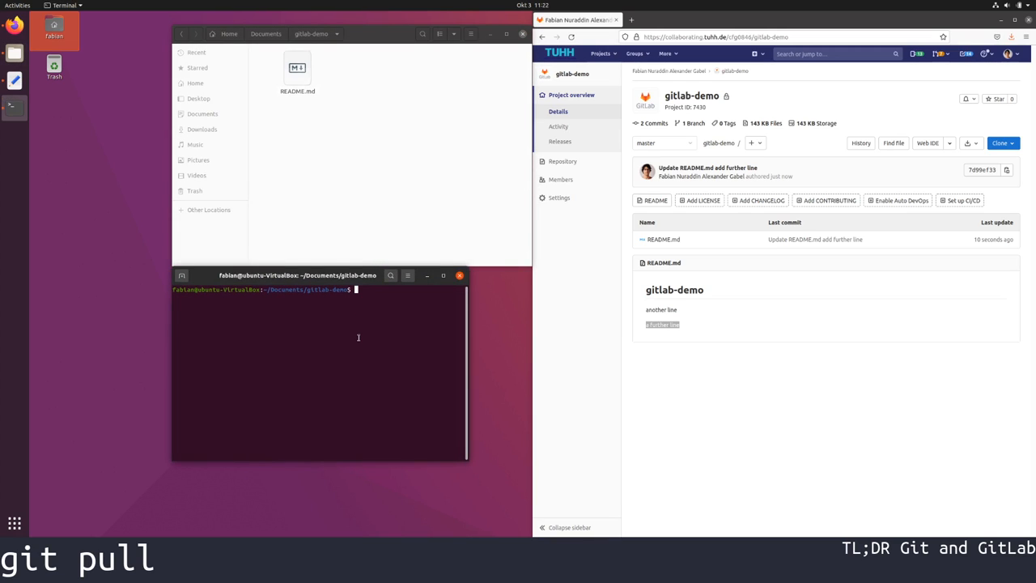
# Run git pull to fast-forward the local repo, bringing in the new README.md line.
pyautogui.write('git pull')
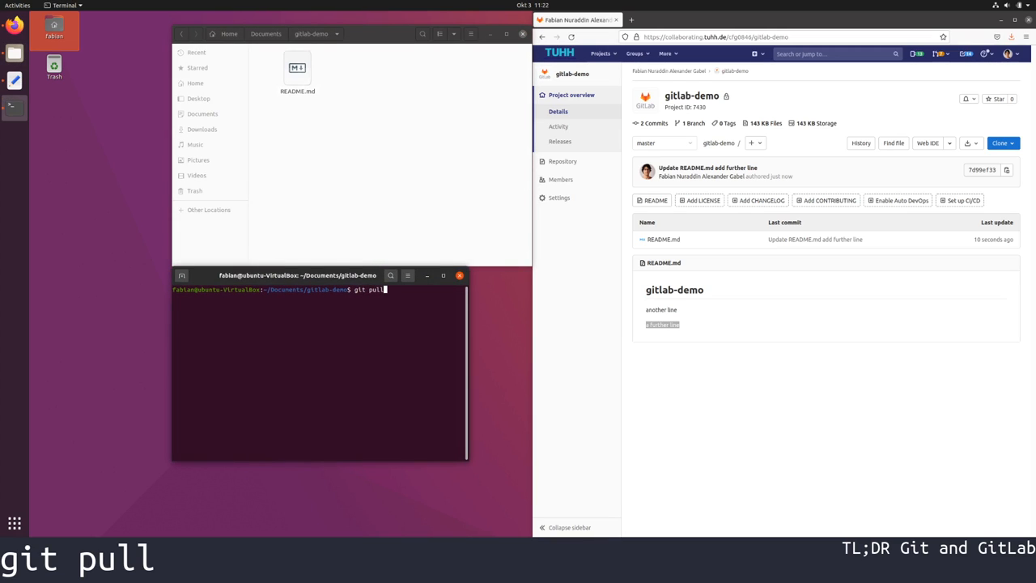
pyautogui.press('Return')
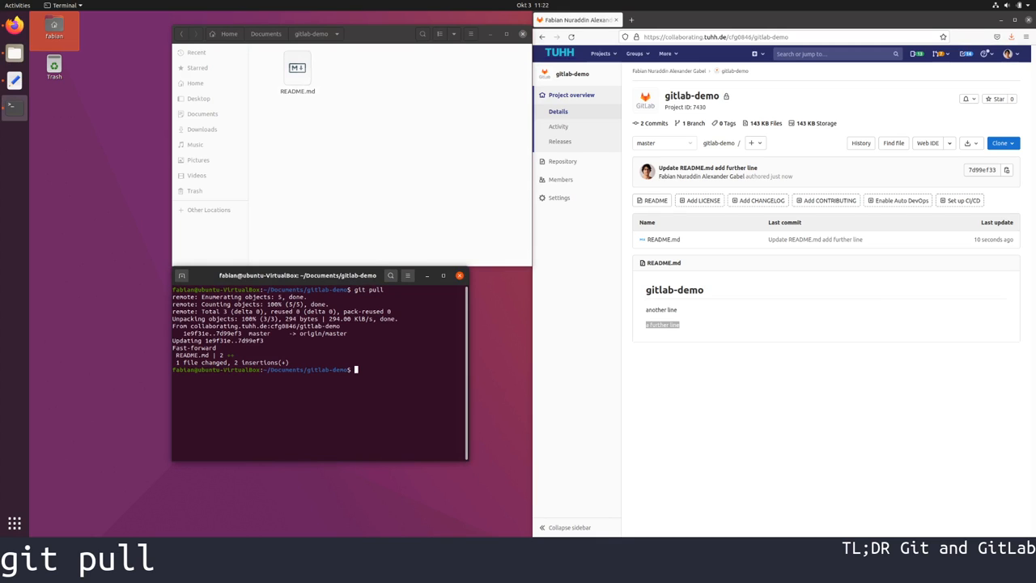